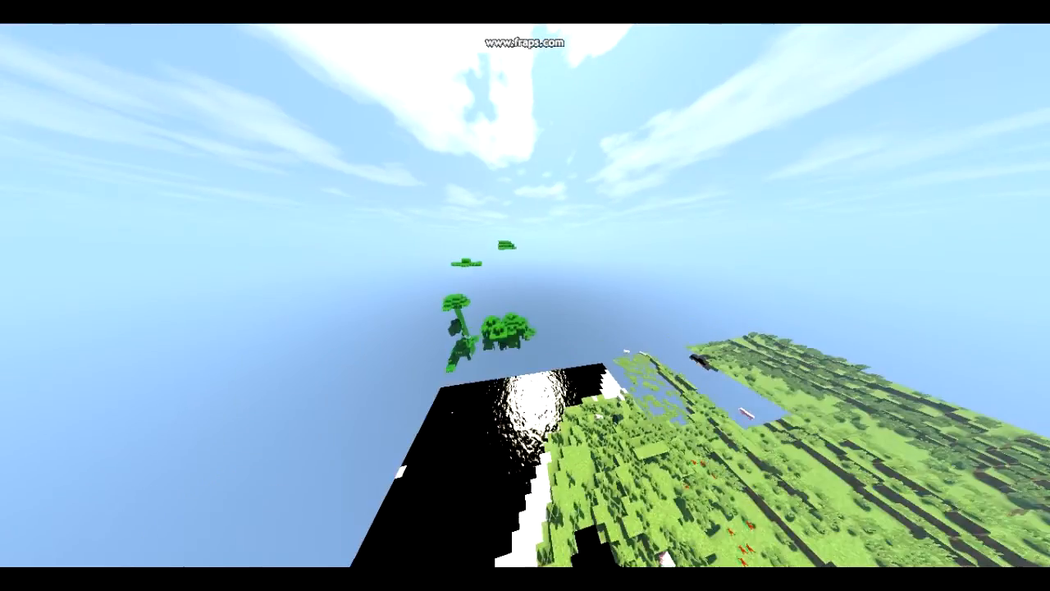
mouse_move(525, 295)
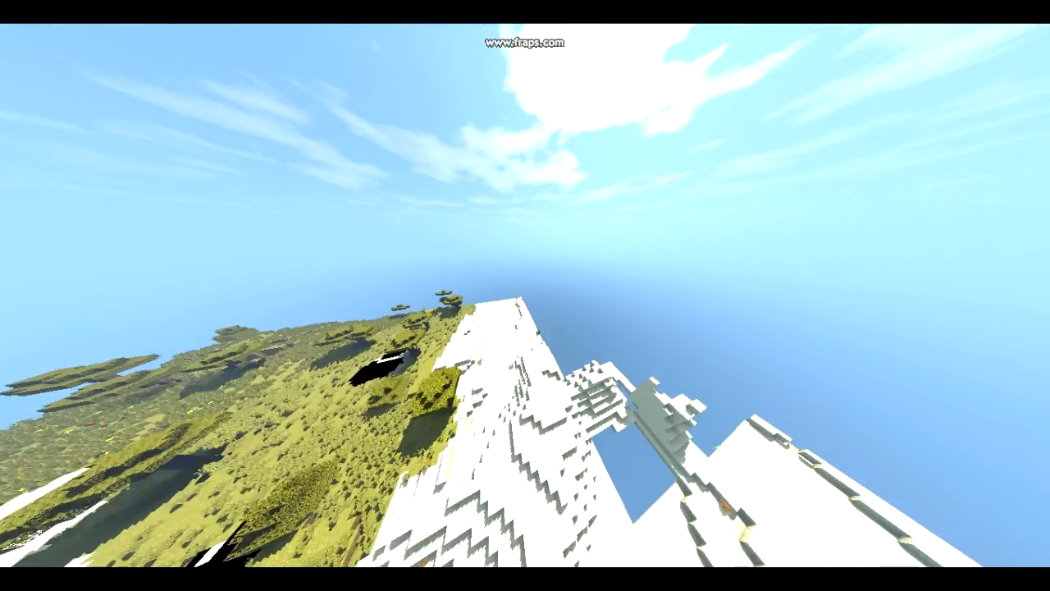
mouse_move(525, 295)
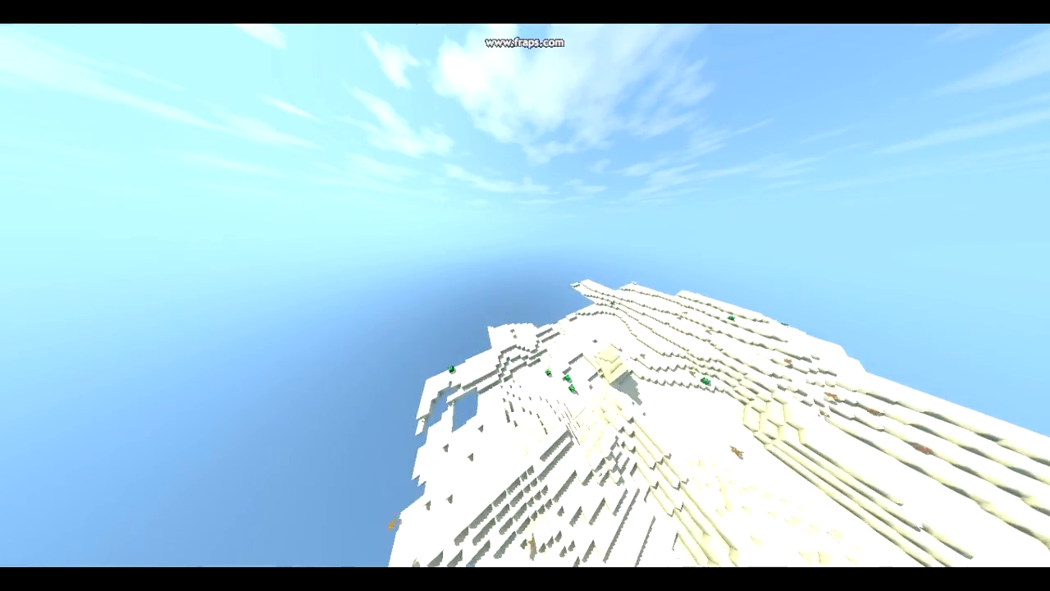